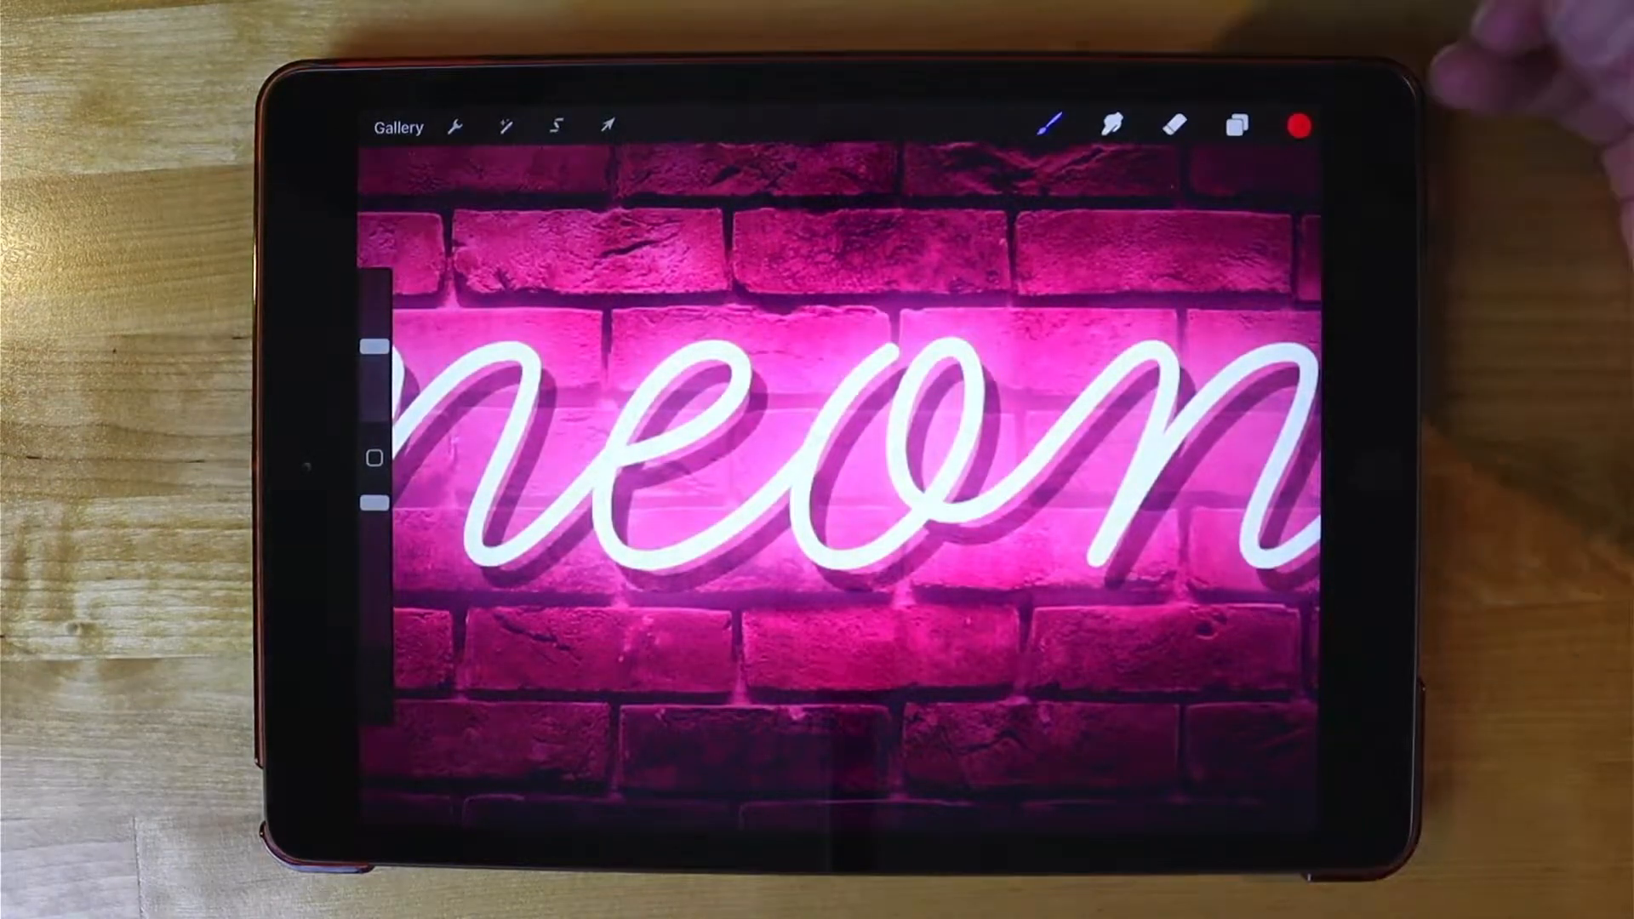
# Show the neon artwork's layer stack via the Layers icon.
pyautogui.click(1235, 125)
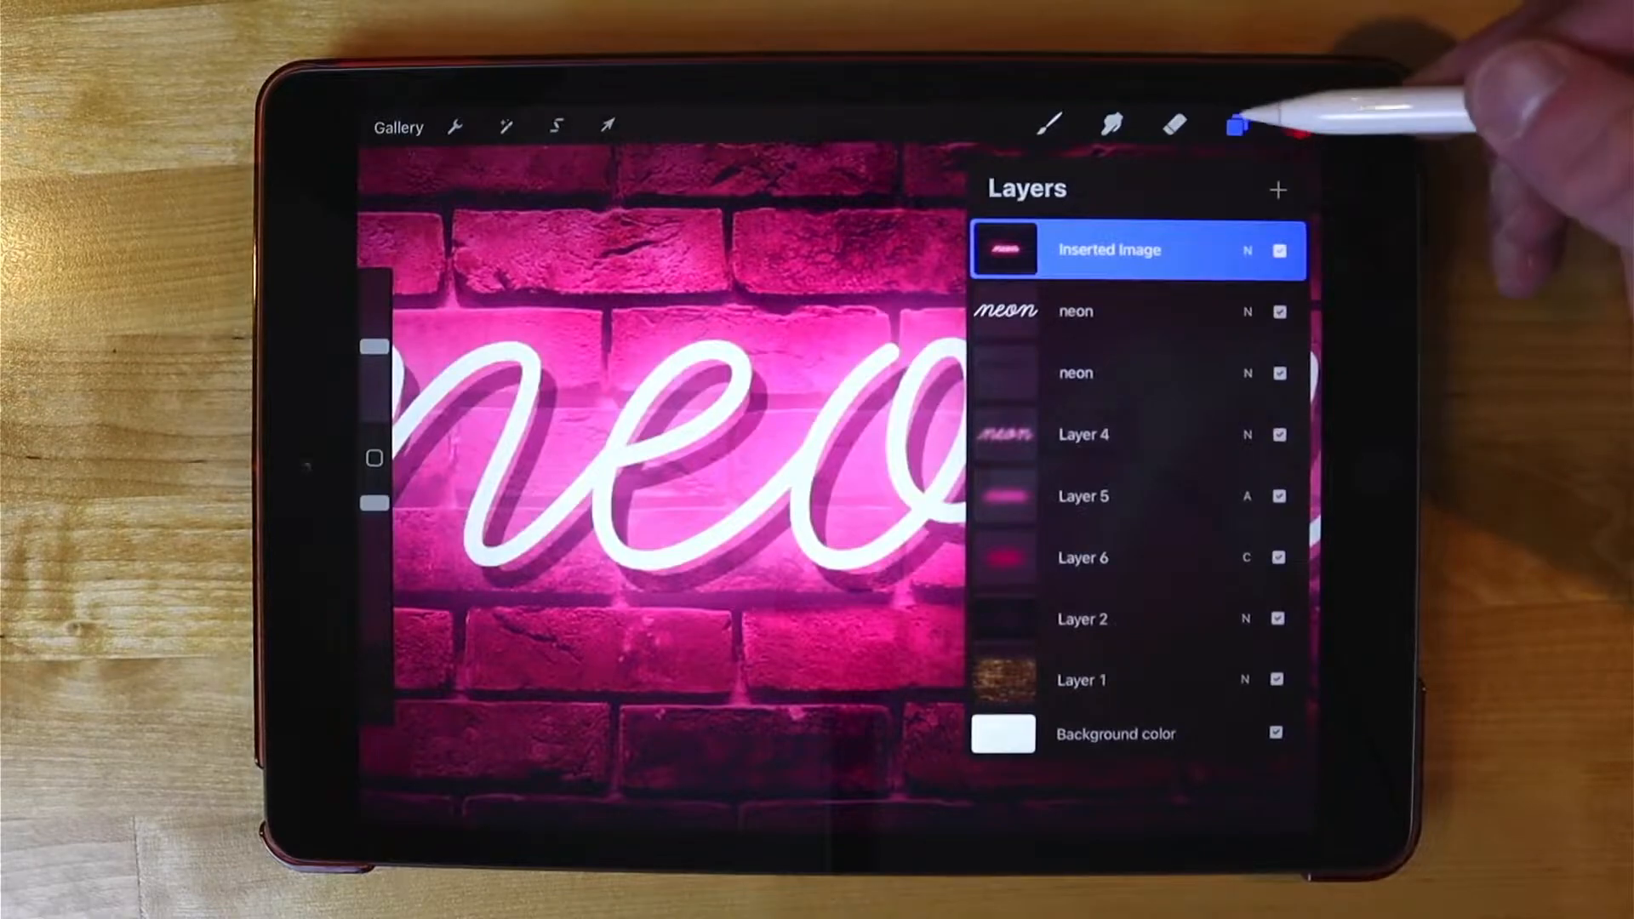
# Hide the layer stack and reach the Share options under the wrench Actions menu.
pyautogui.click(1238, 124)
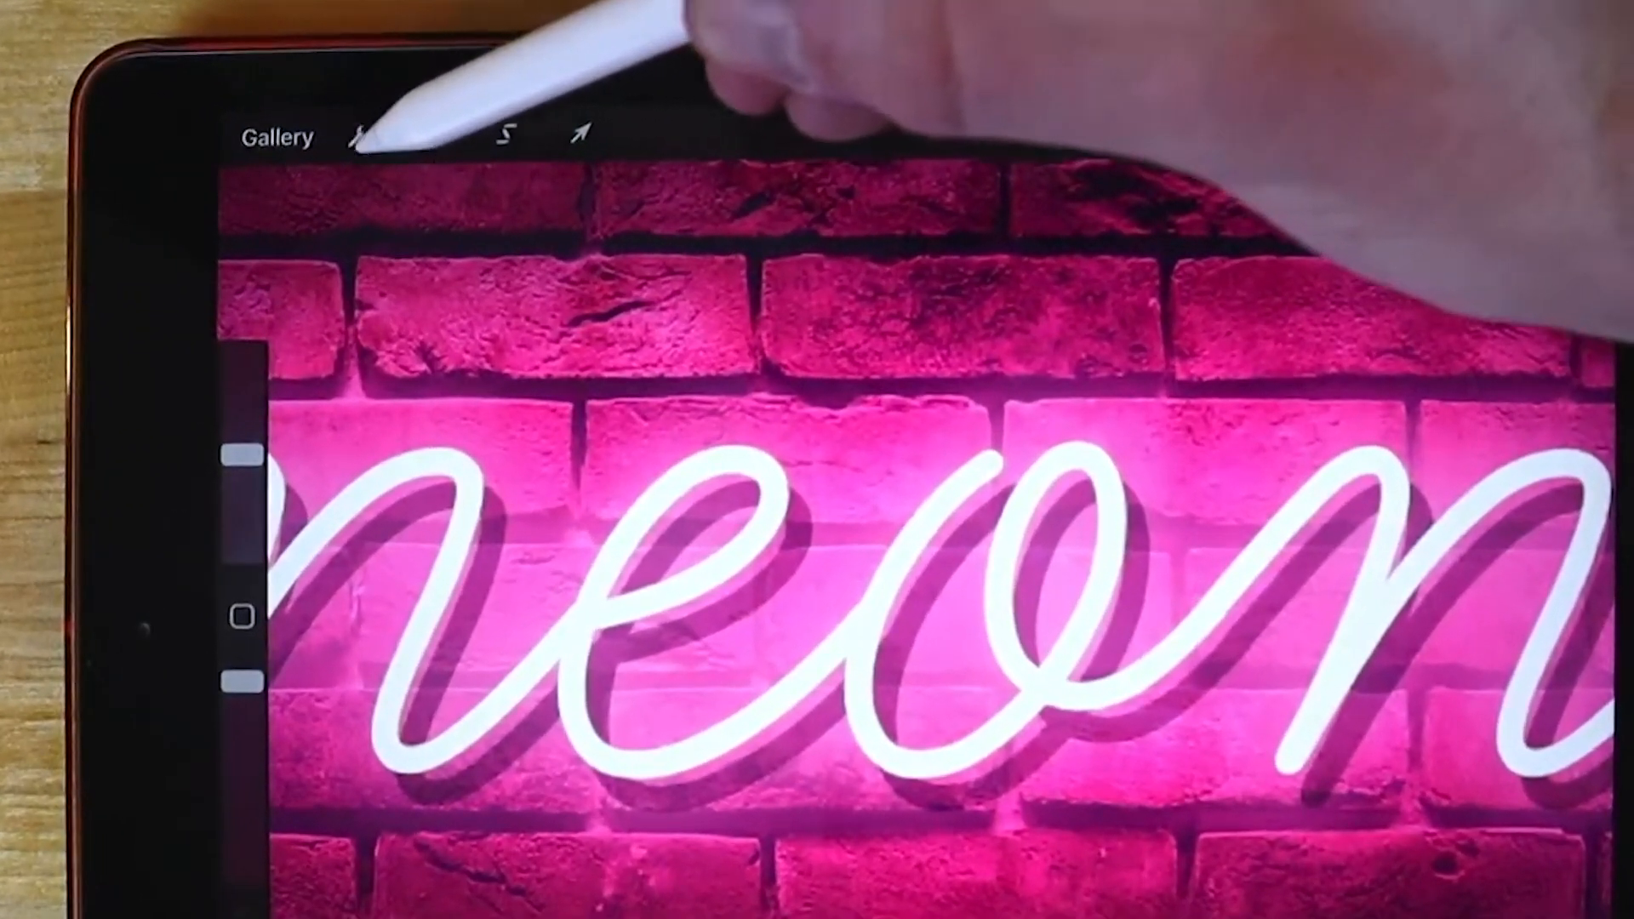
pyautogui.click(359, 136)
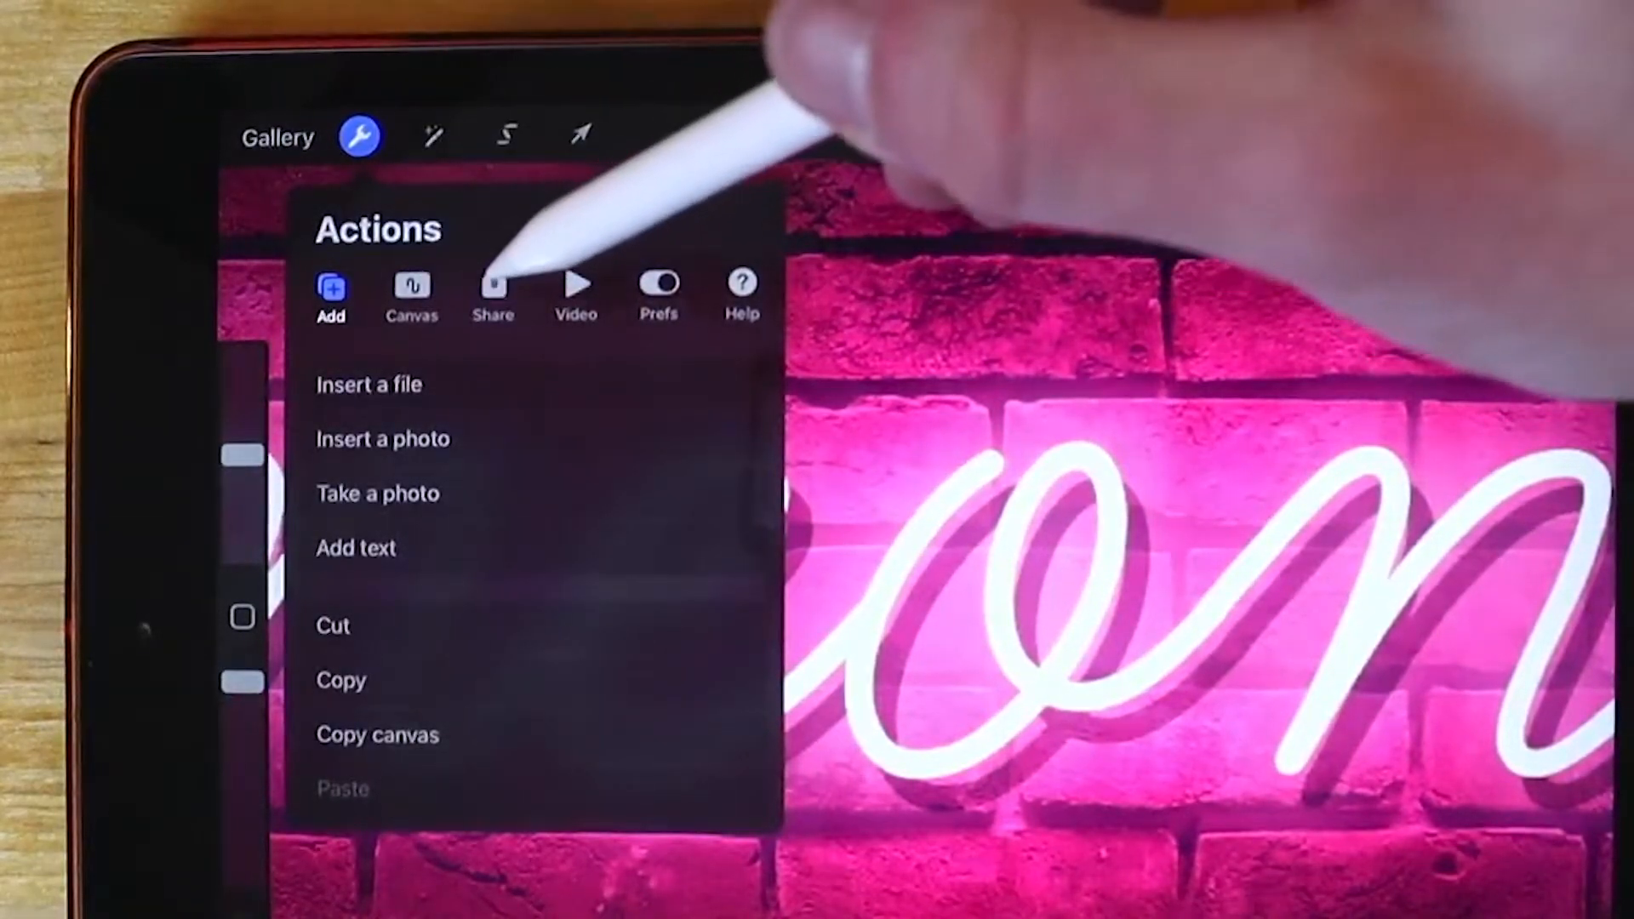
pyautogui.click(492, 291)
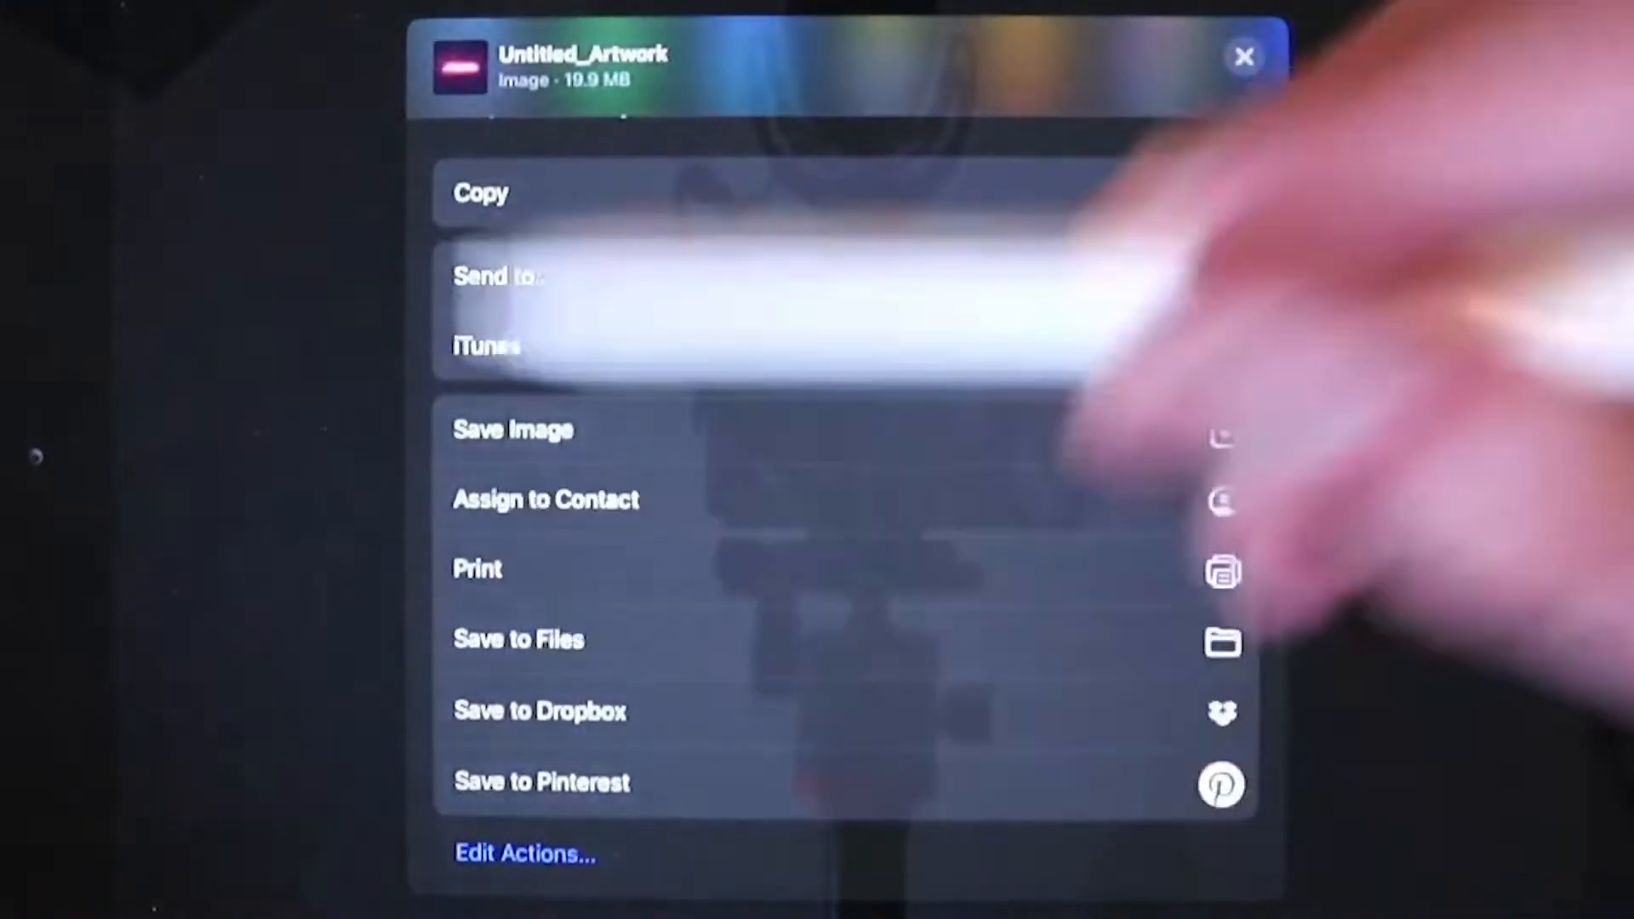
# Save the export to Files as a PSD named Neon.
pyautogui.click(518, 638)
pyautogui.write('Neon')
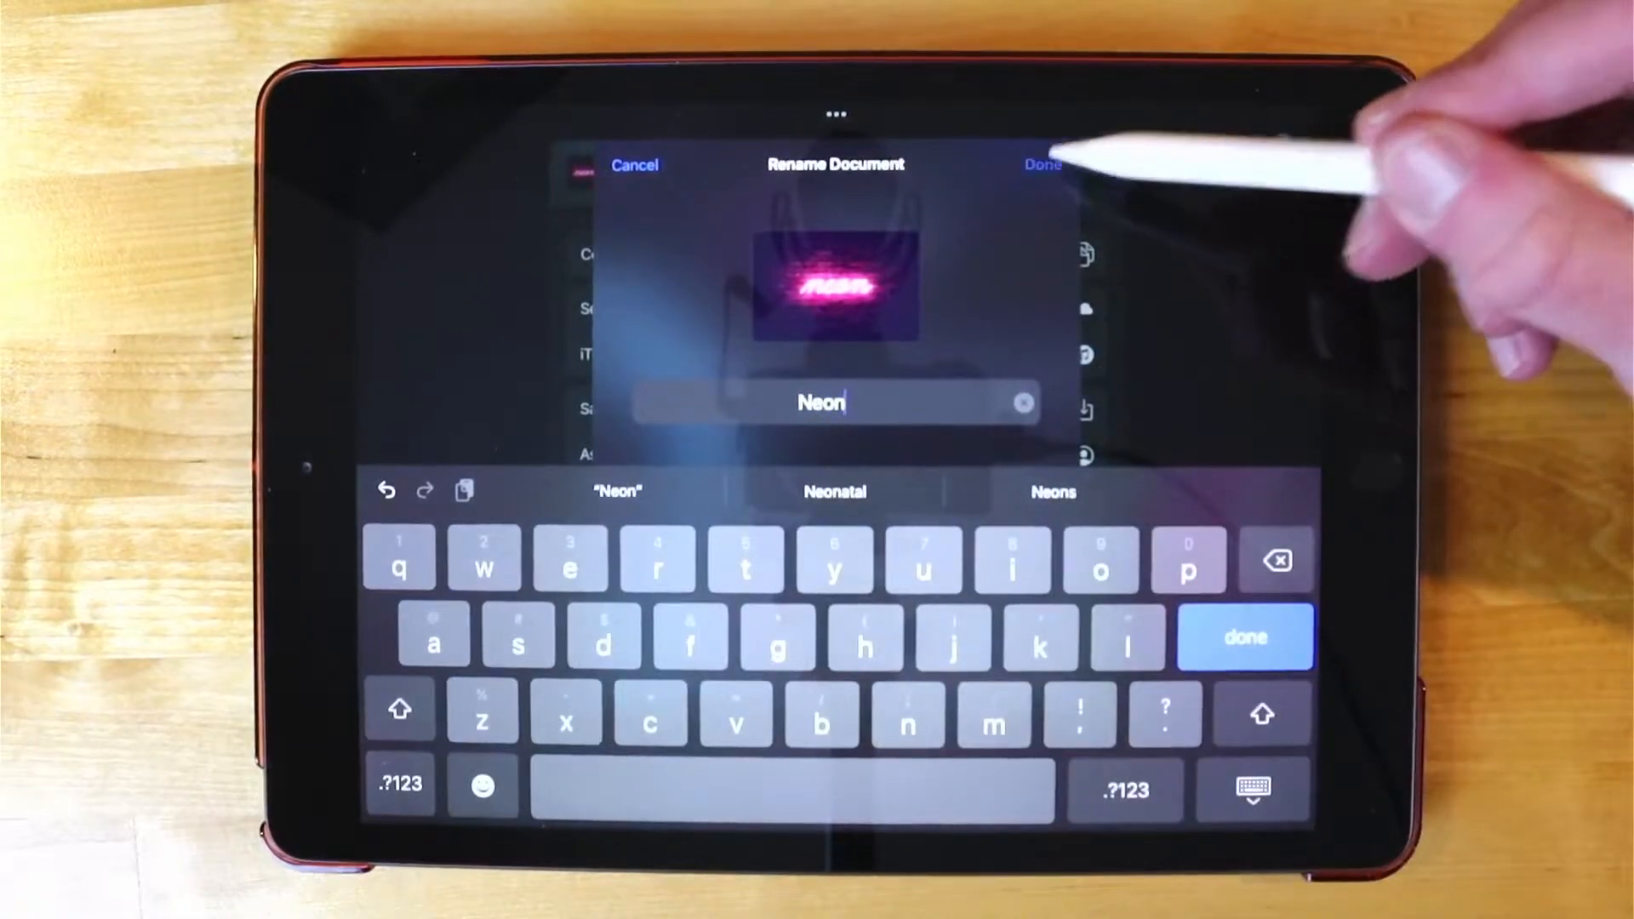
pyautogui.click(1042, 165)
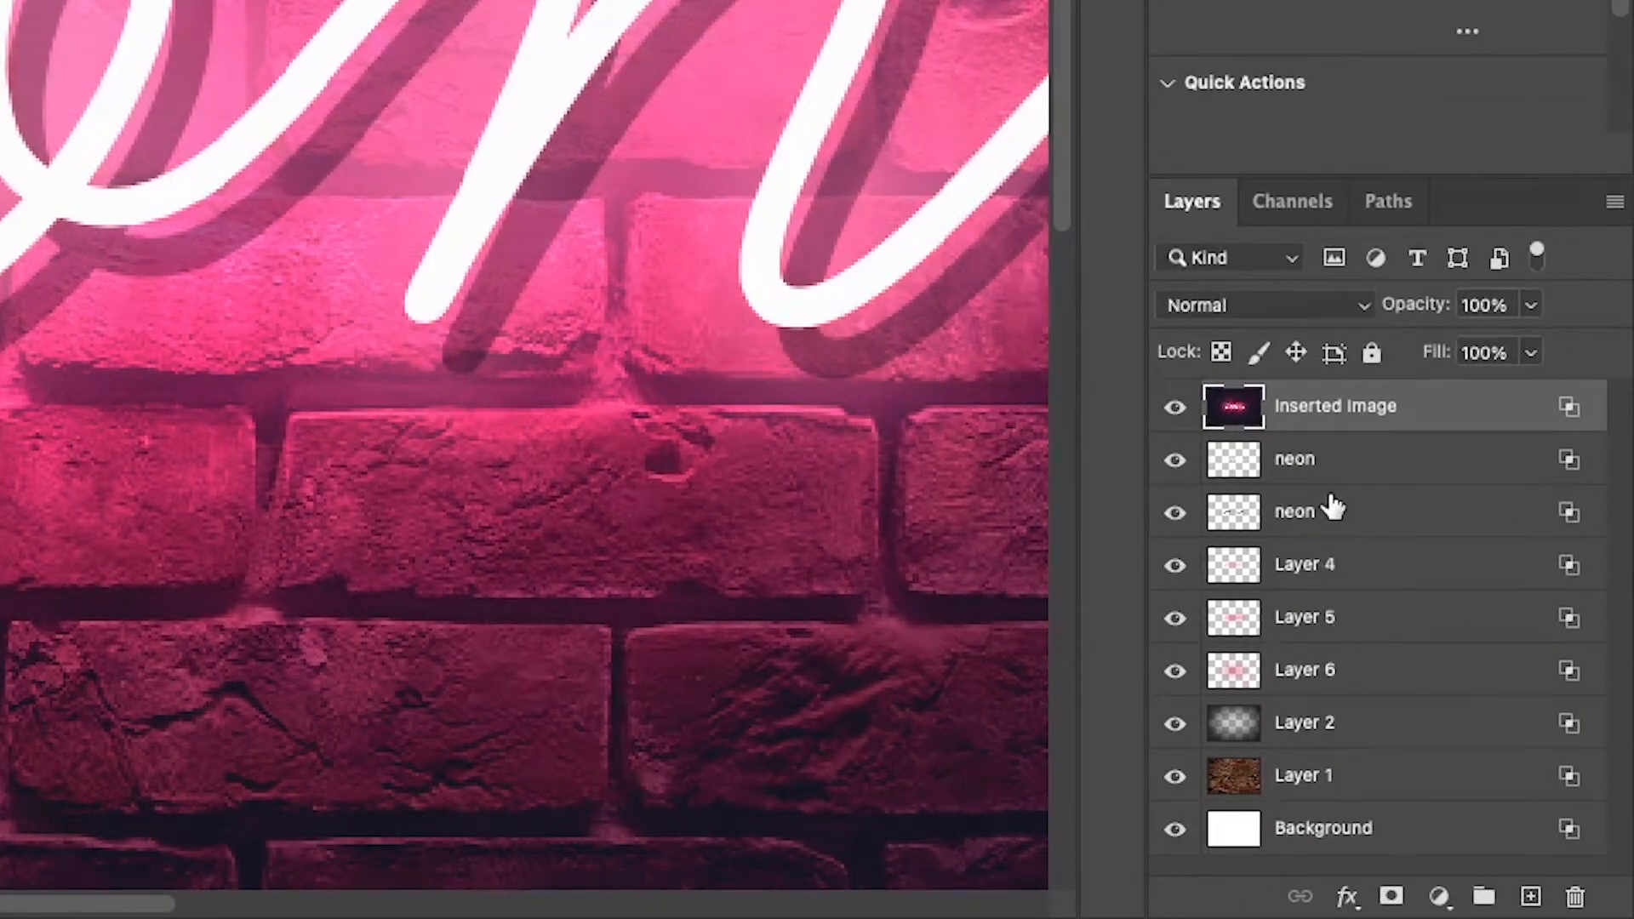
pyautogui.moveTo(1340, 536)
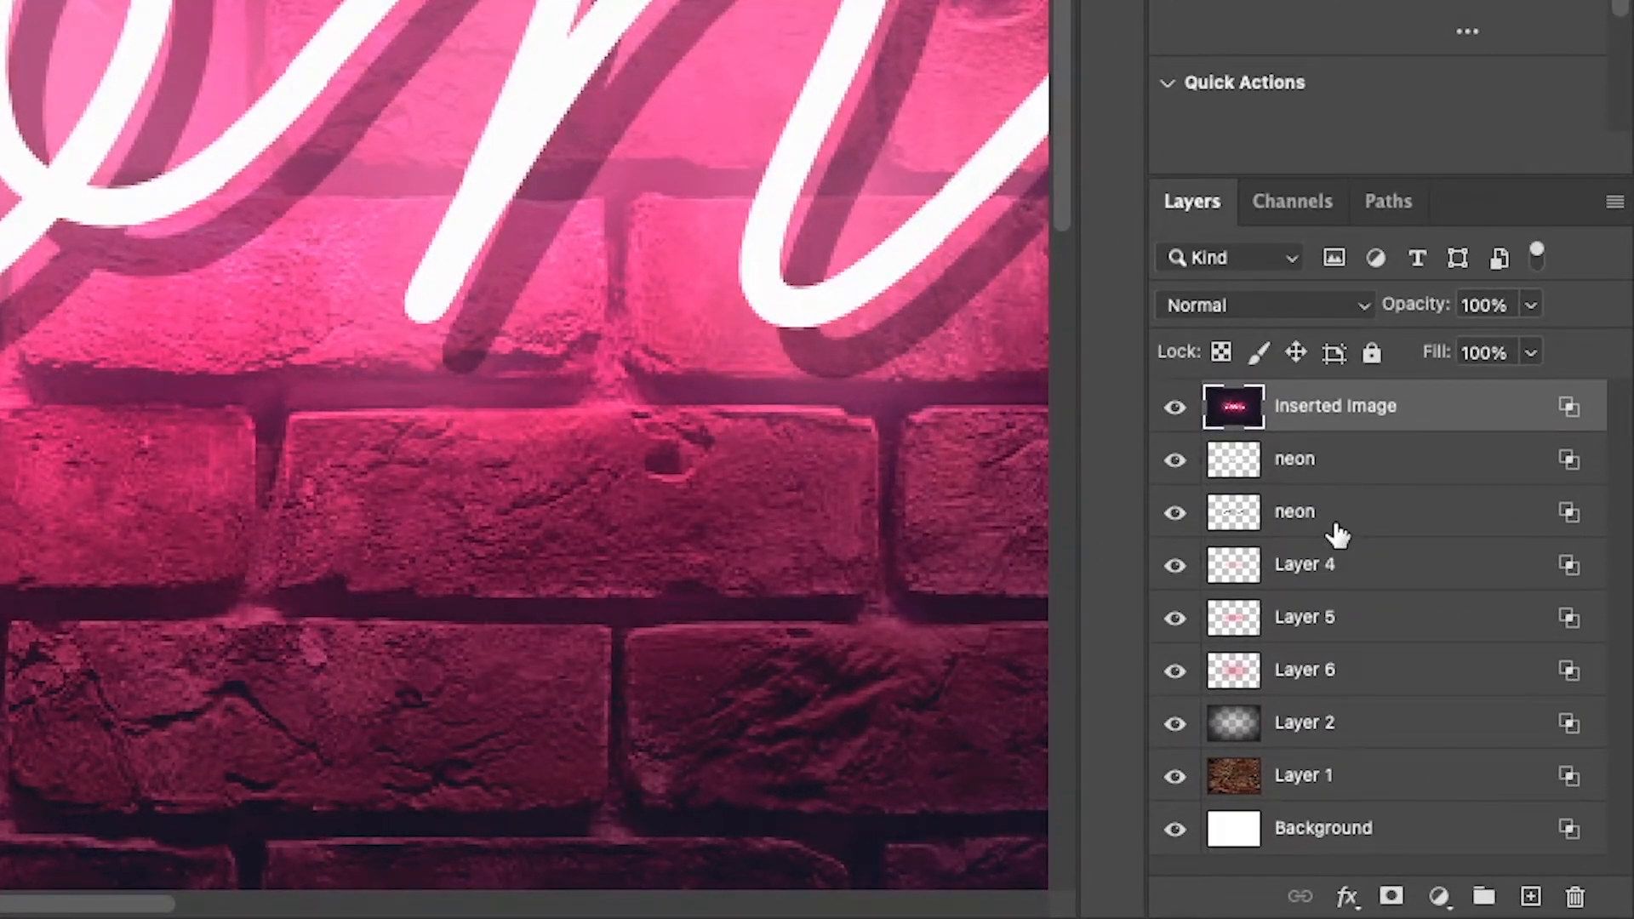